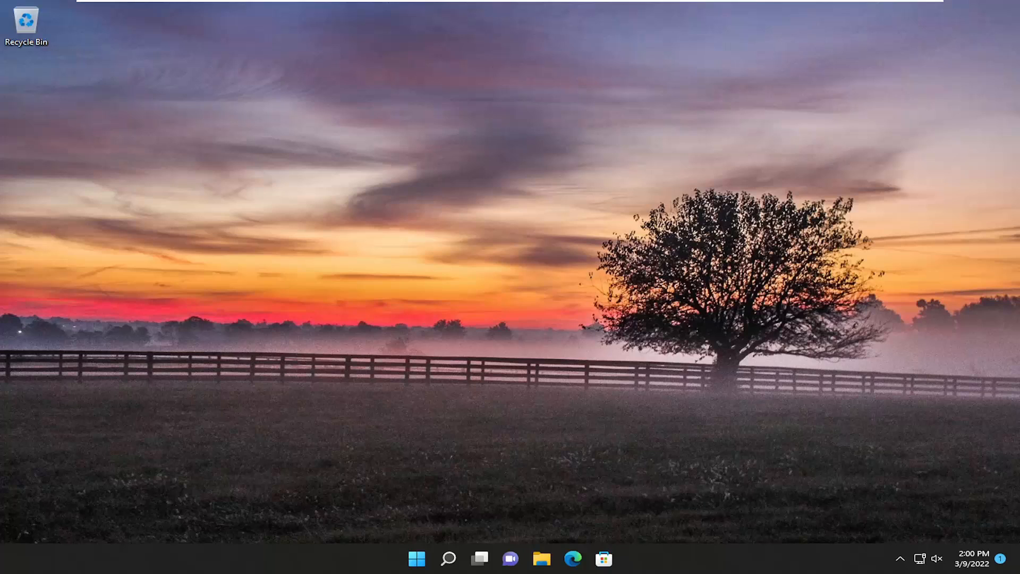
mouse_move(338, 363)
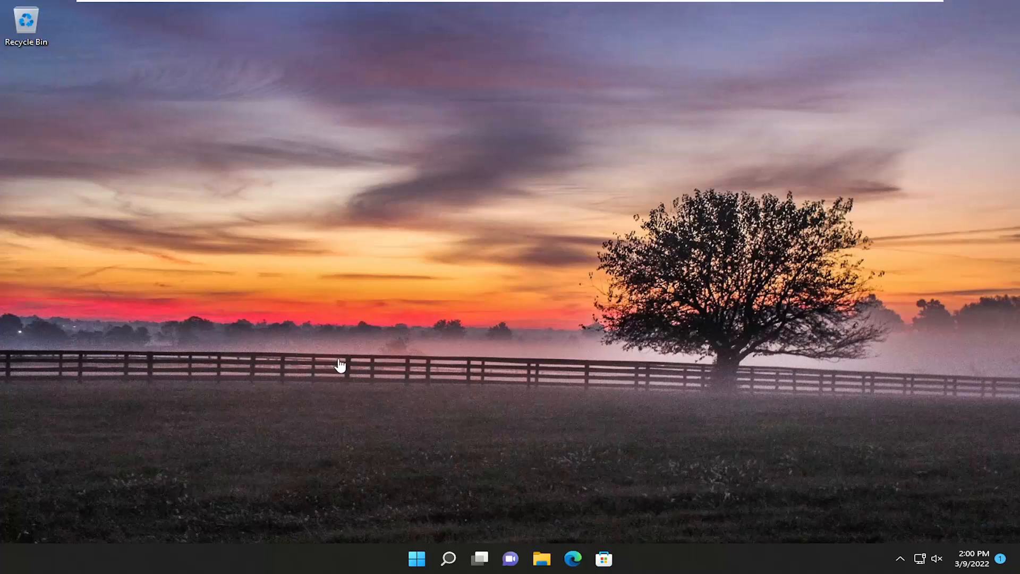
mouse_move(868, 297)
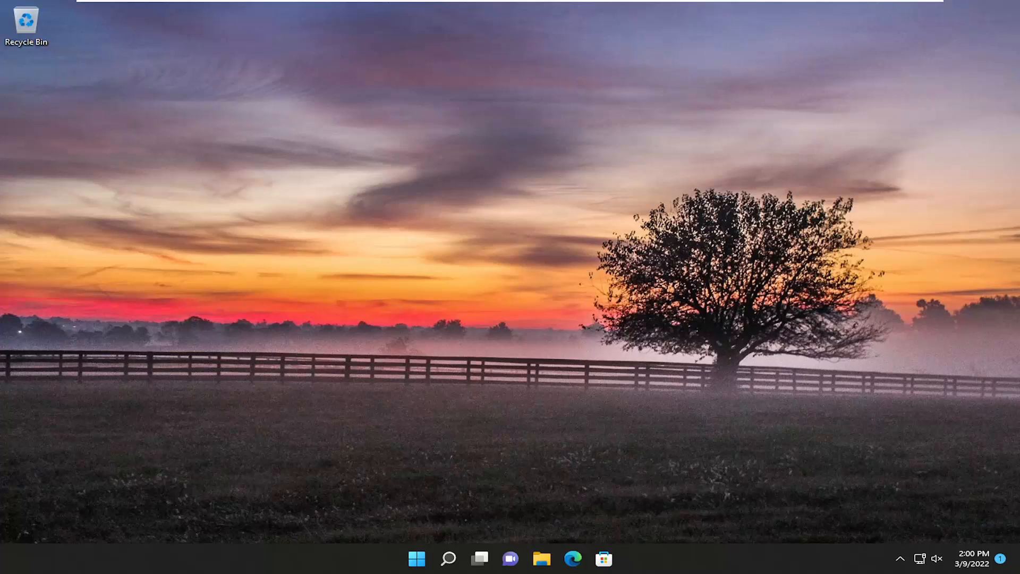
mouse_move(557, 175)
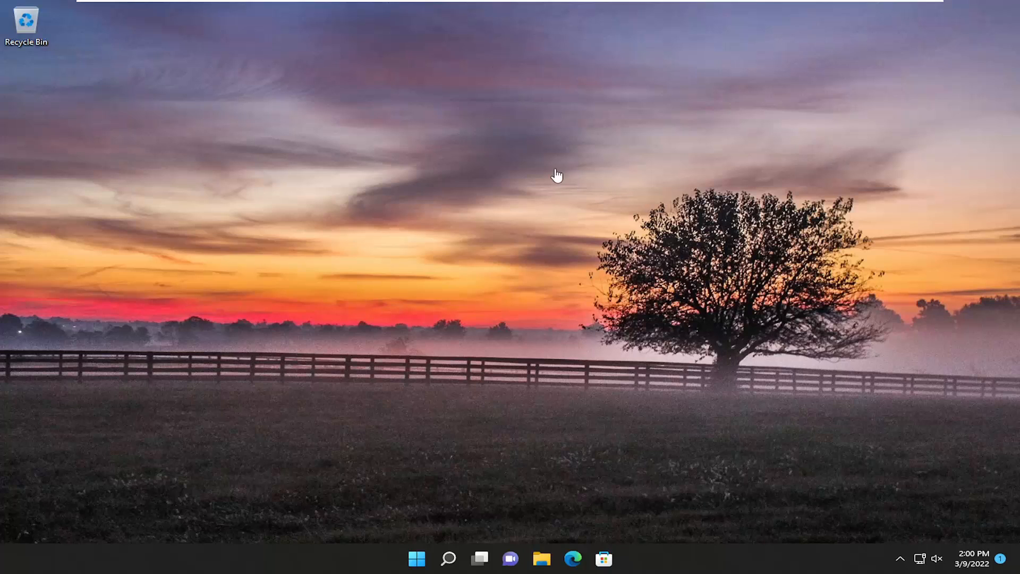
mouse_move(476, 399)
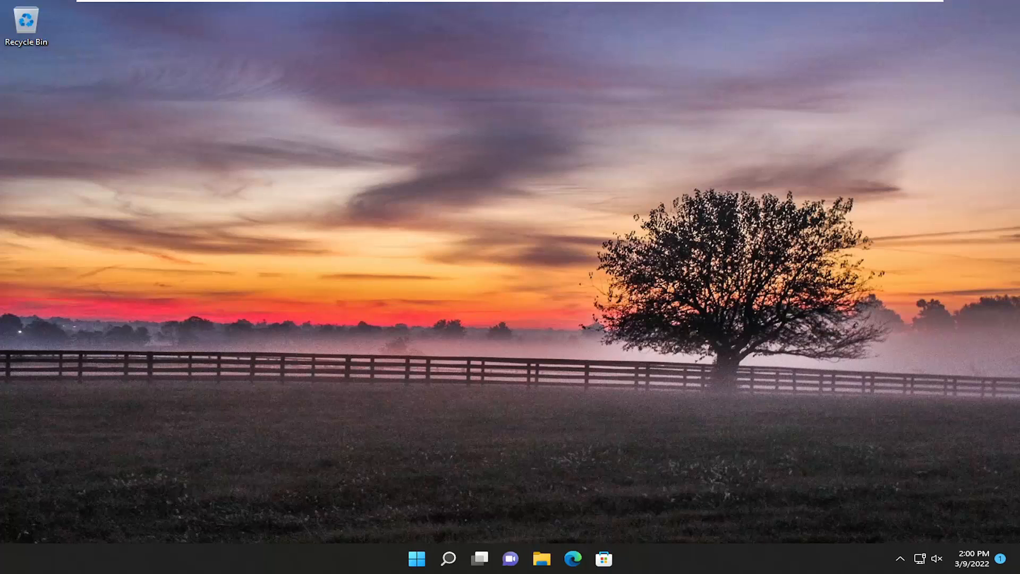
mouse_move(559, 292)
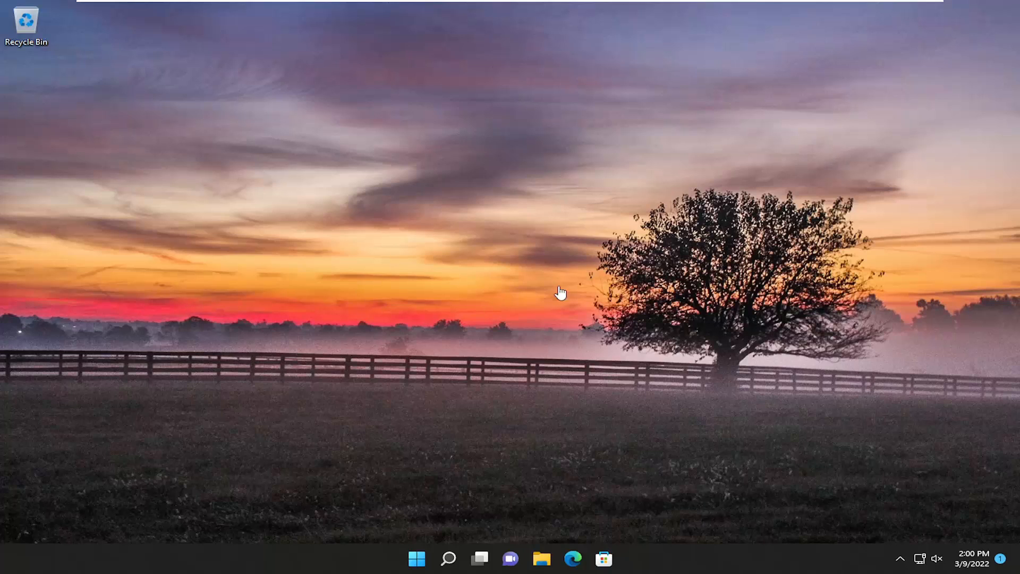
Search Windows for 'settings' so the Settings app appears as the best match.
left_click(449, 559)
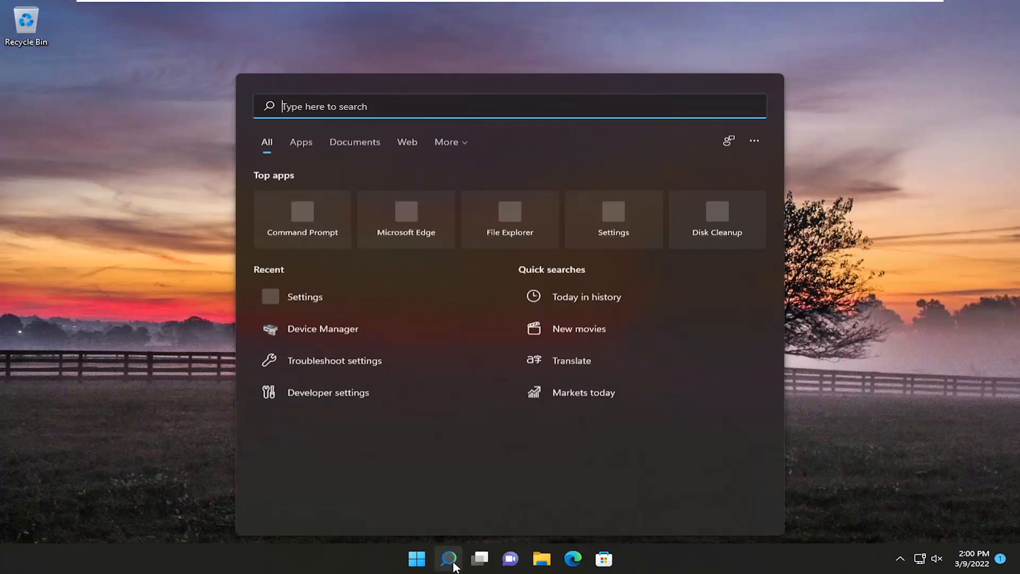
type("display")
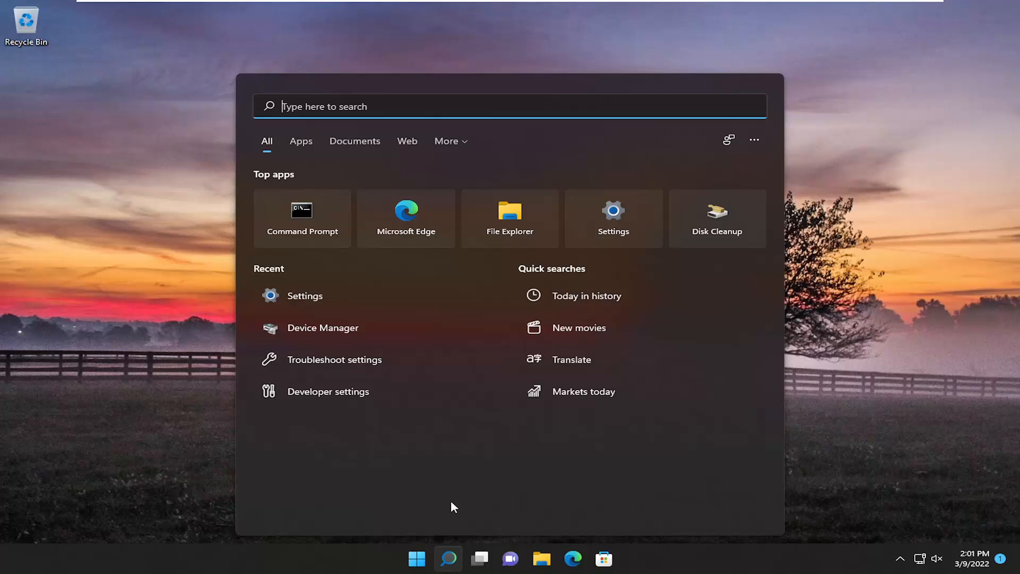
type("settings")
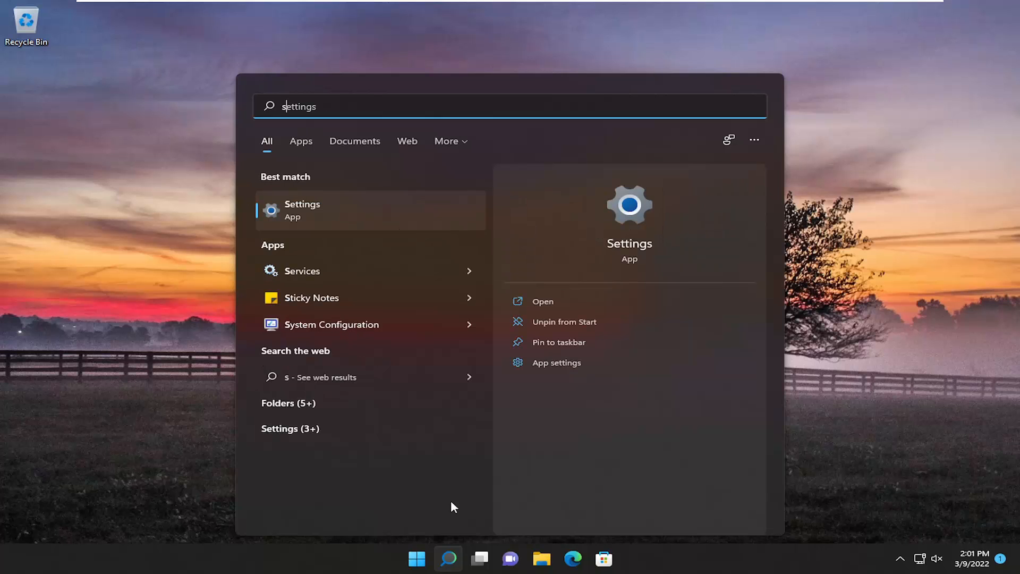
type("ettings")
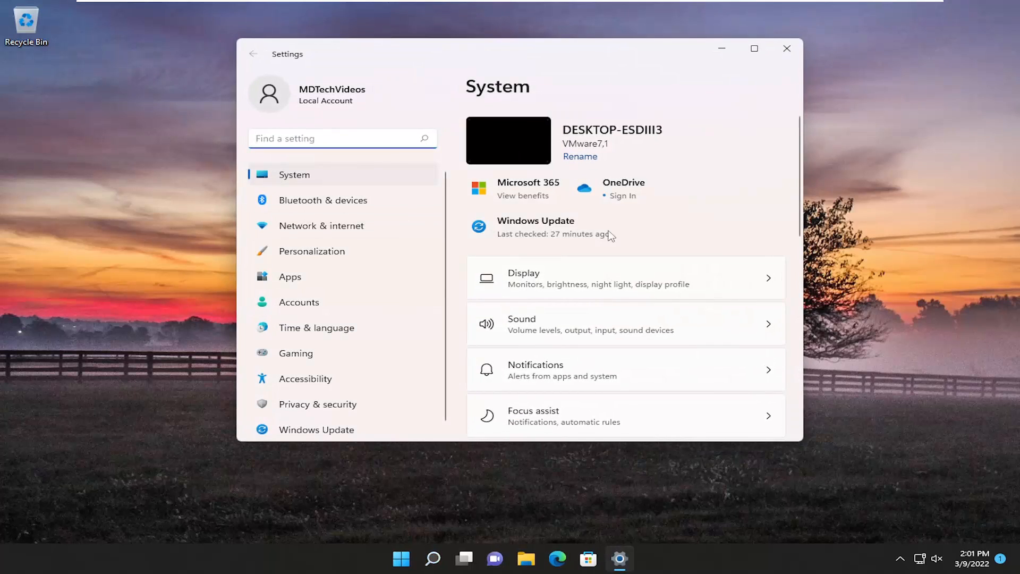
mouse_move(565, 277)
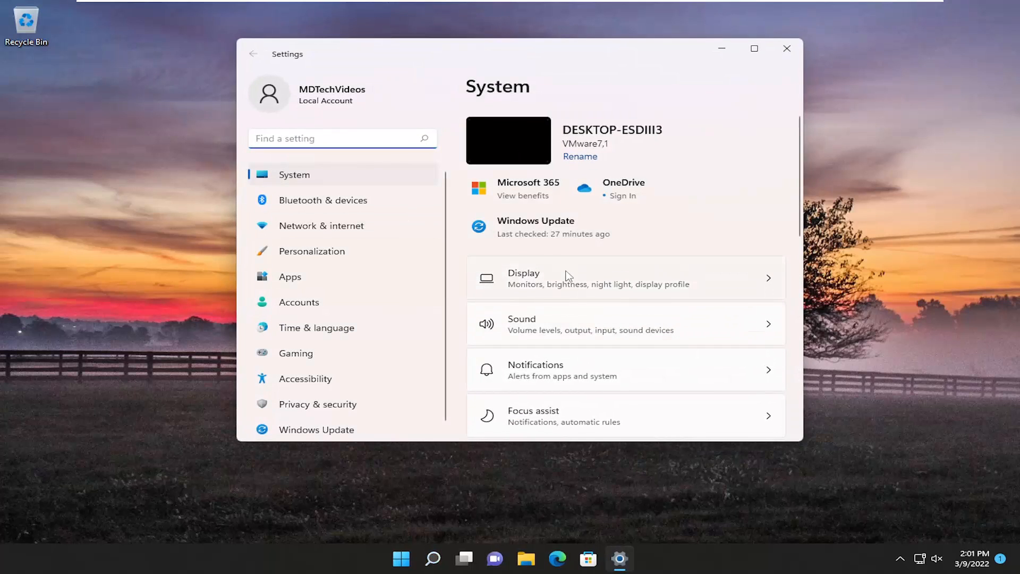
Go to the Display page under System in Settings.
left_click(566, 279)
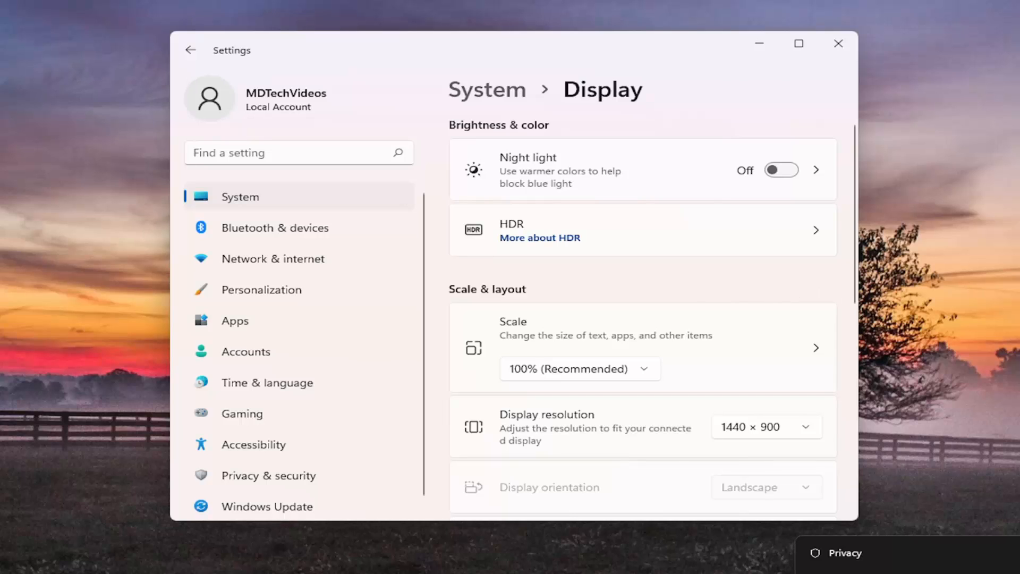
mouse_move(791, 346)
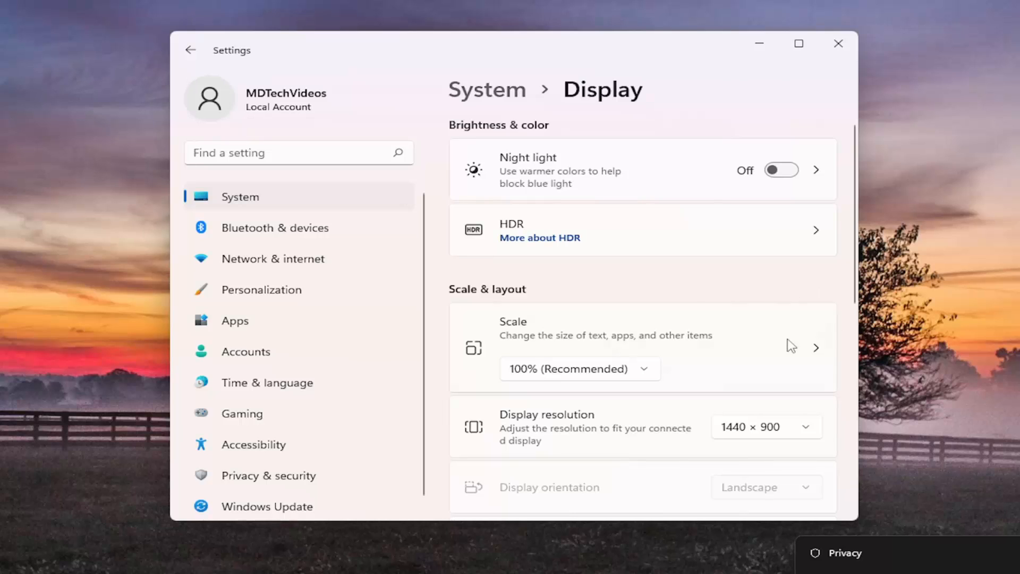
Review the expanded Multiple displays options, then close the Settings window.
scroll("down", 3)
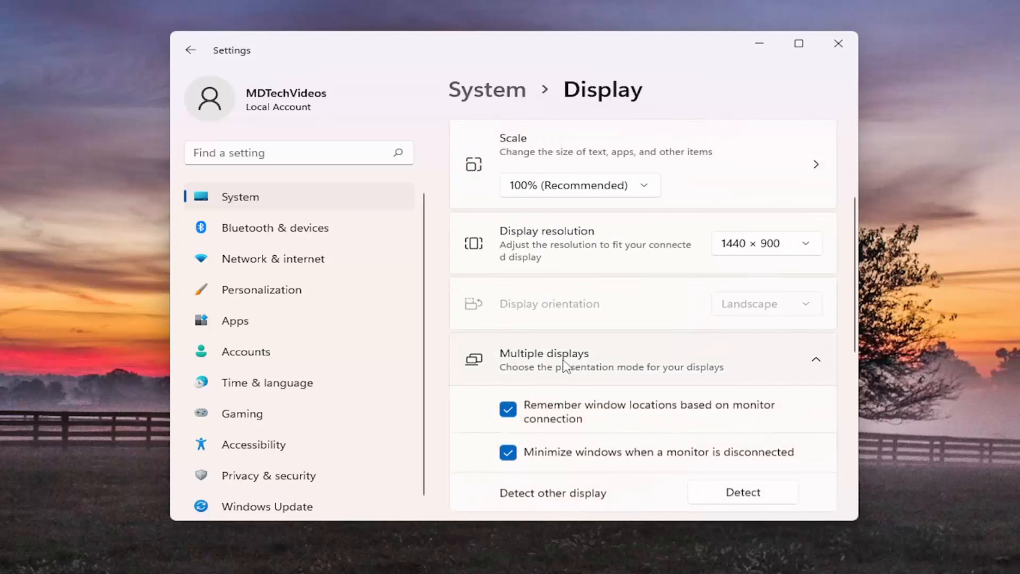
scroll("down", 3)
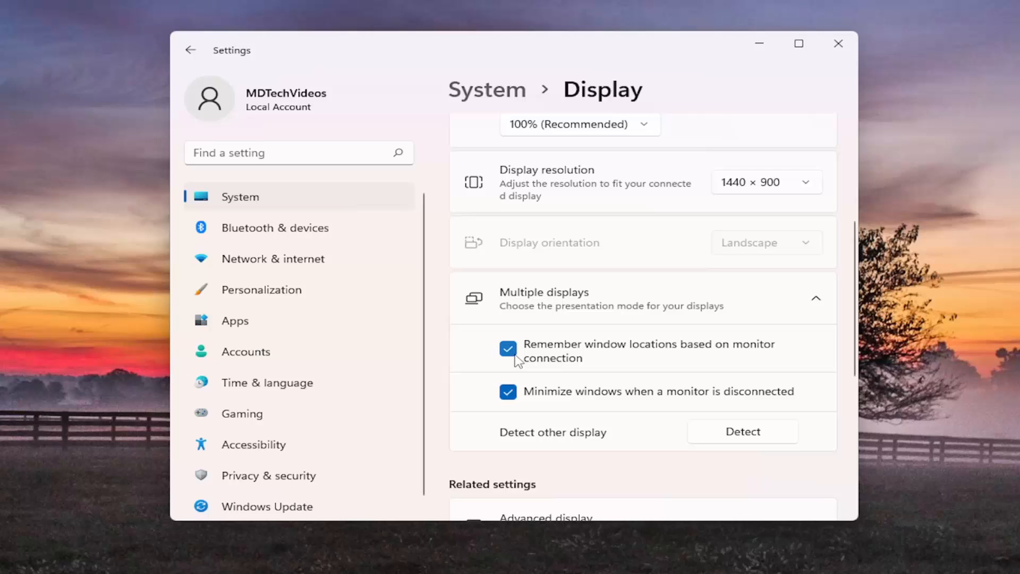
scroll("down", 3)
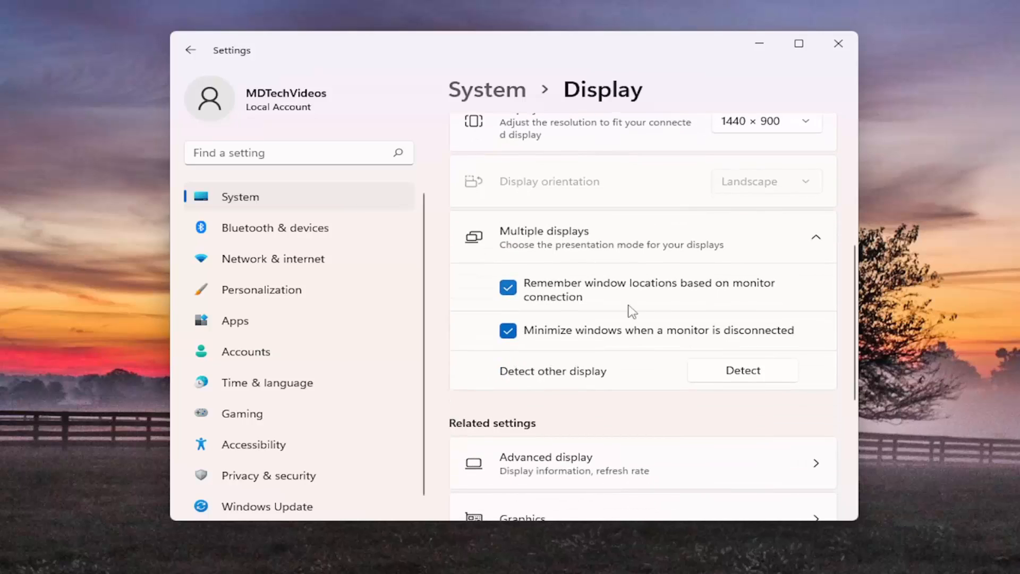
mouse_move(582, 264)
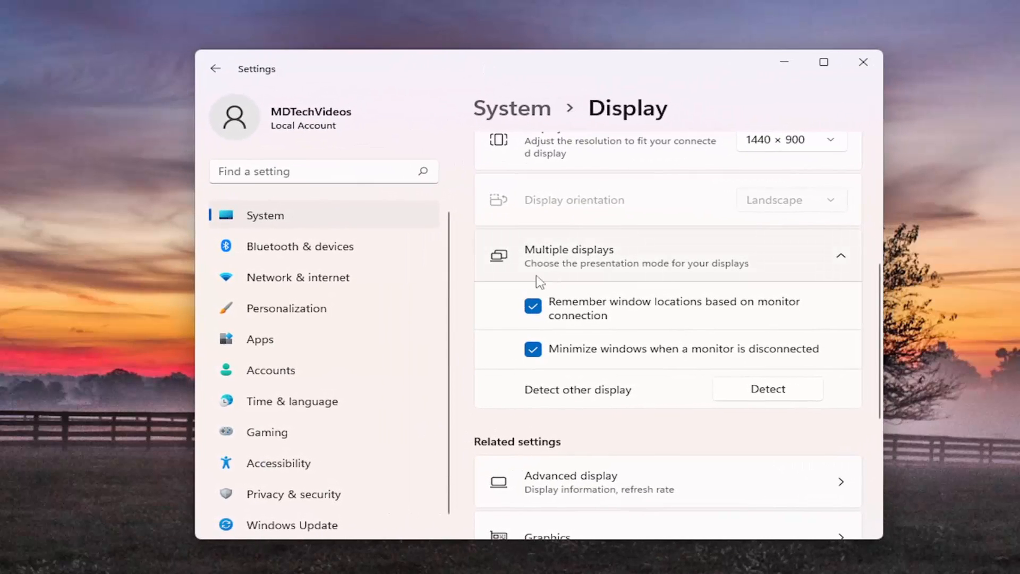
mouse_move(532, 290)
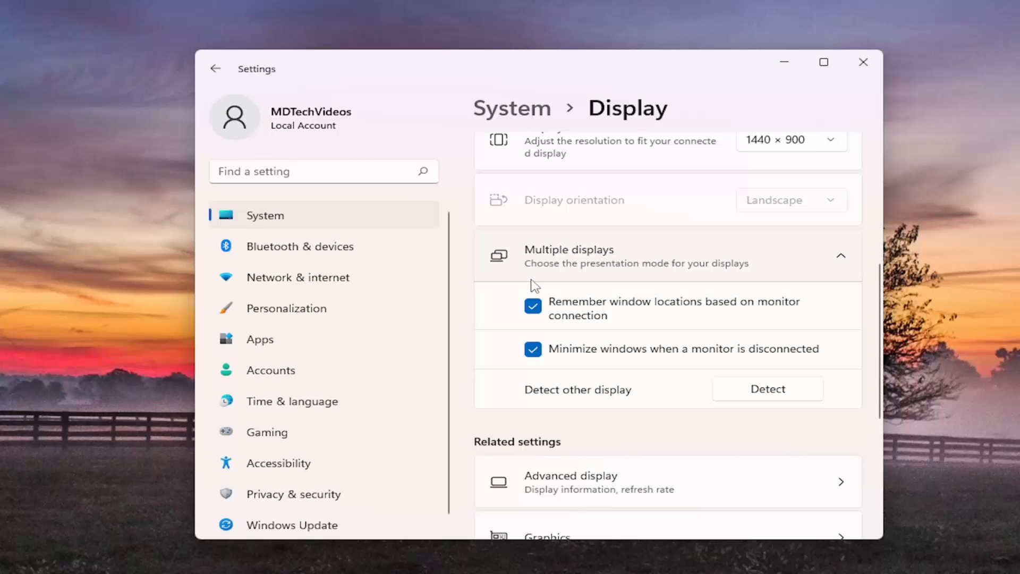
mouse_move(538, 273)
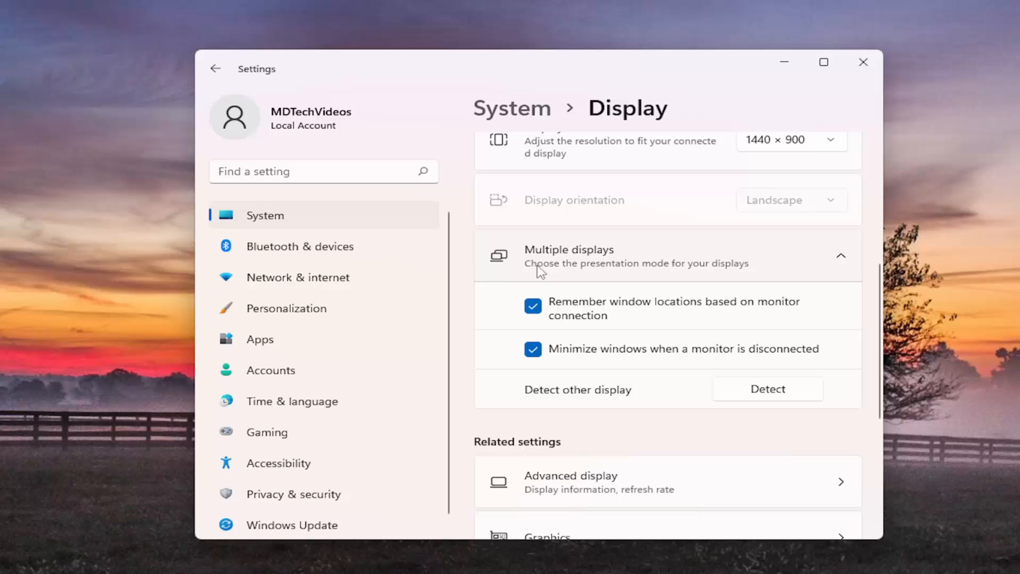
mouse_move(578, 214)
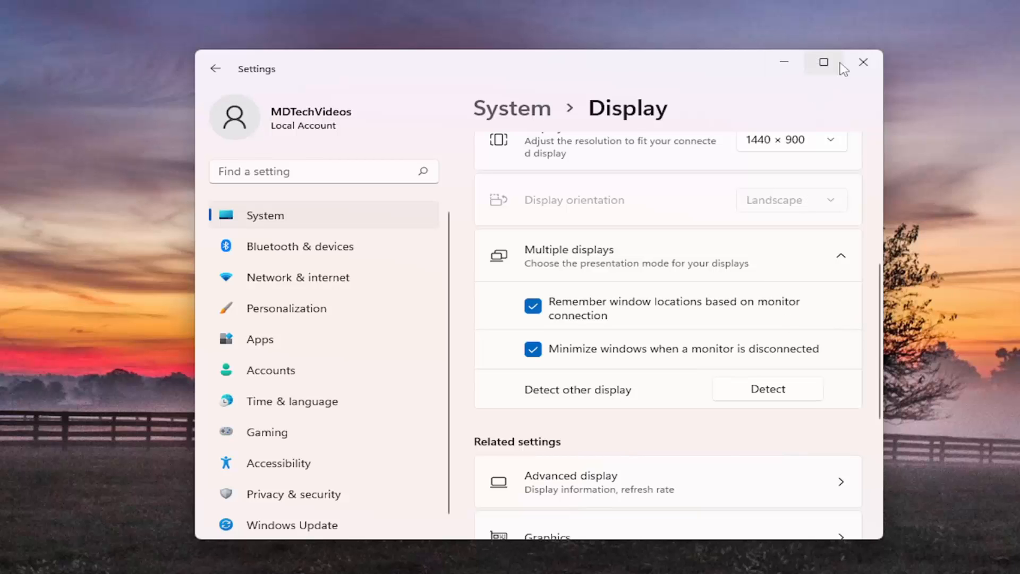
left_click(864, 61)
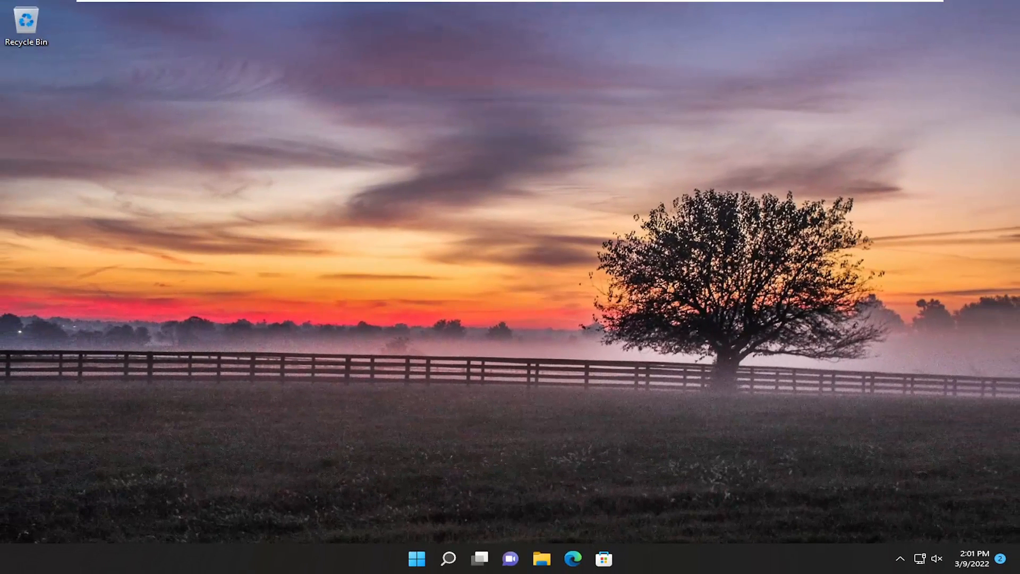